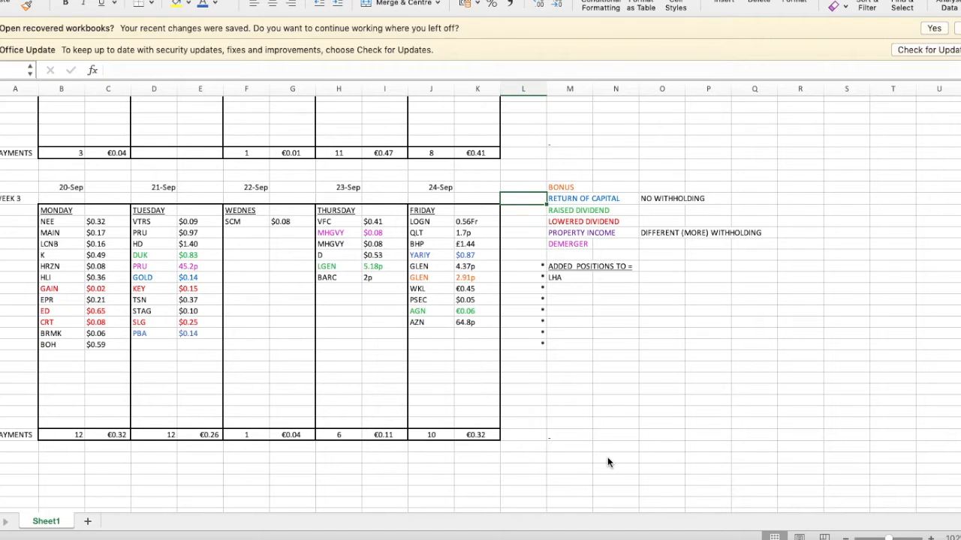
{"action": "mouse_move", "coordinate": [464, 389]}
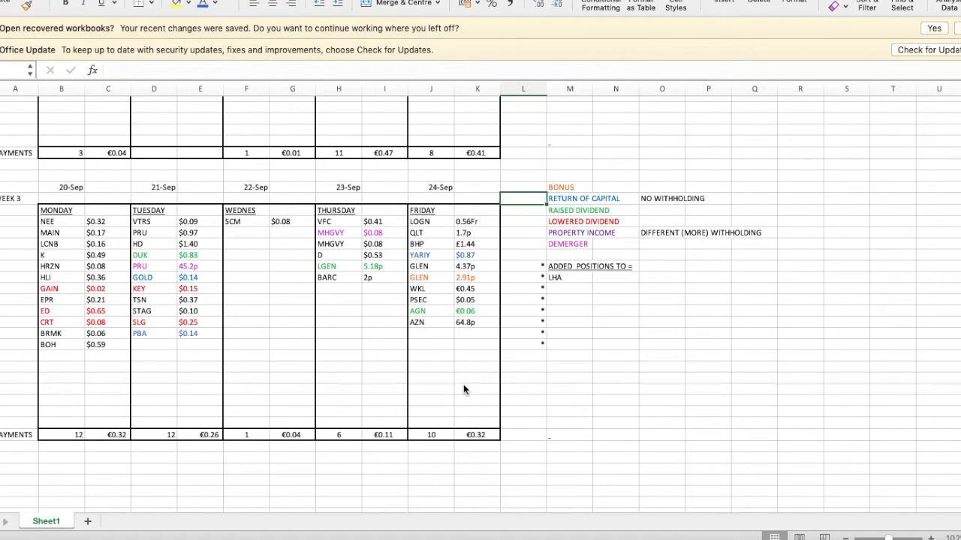
{"action": "mouse_move", "coordinate": [367, 363]}
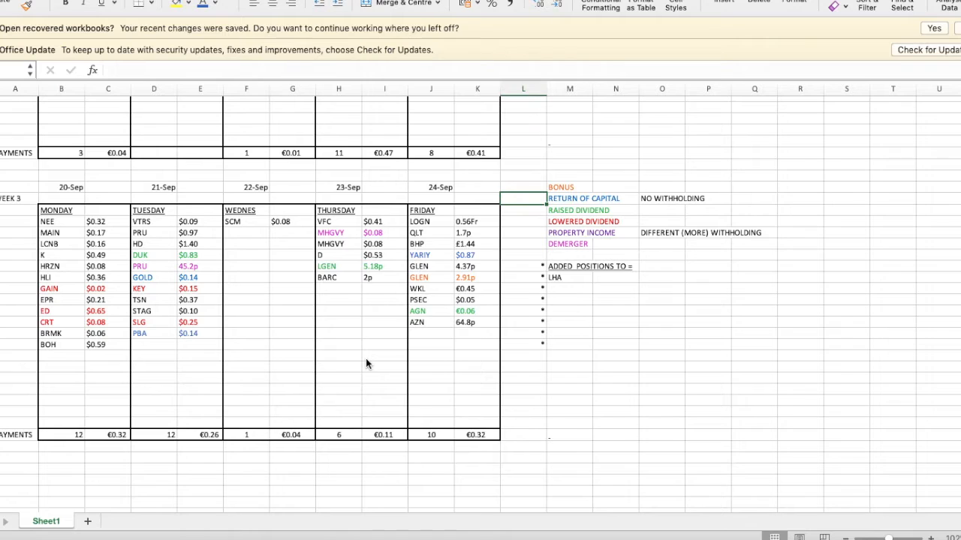
{"action": "mouse_move", "coordinate": [239, 237]}
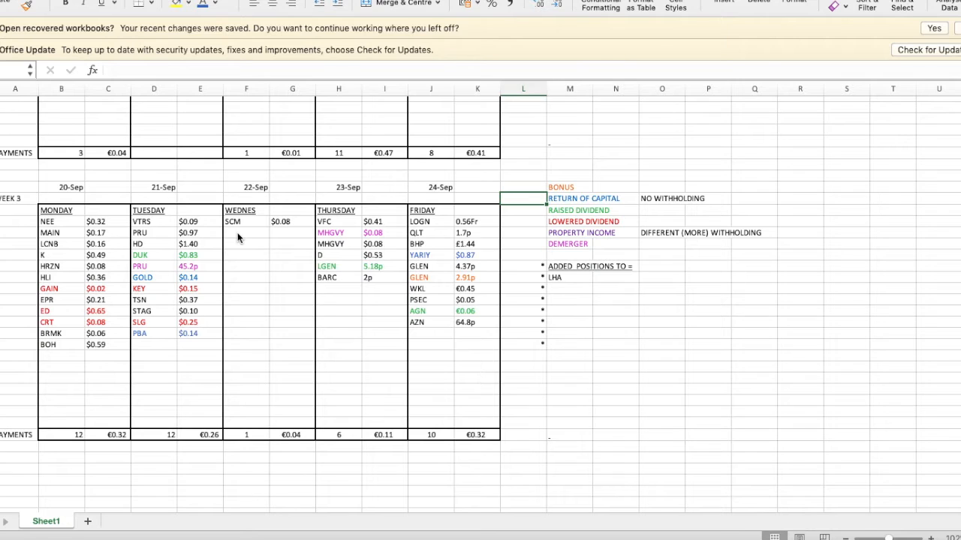
{"action": "mouse_move", "coordinate": [223, 269]}
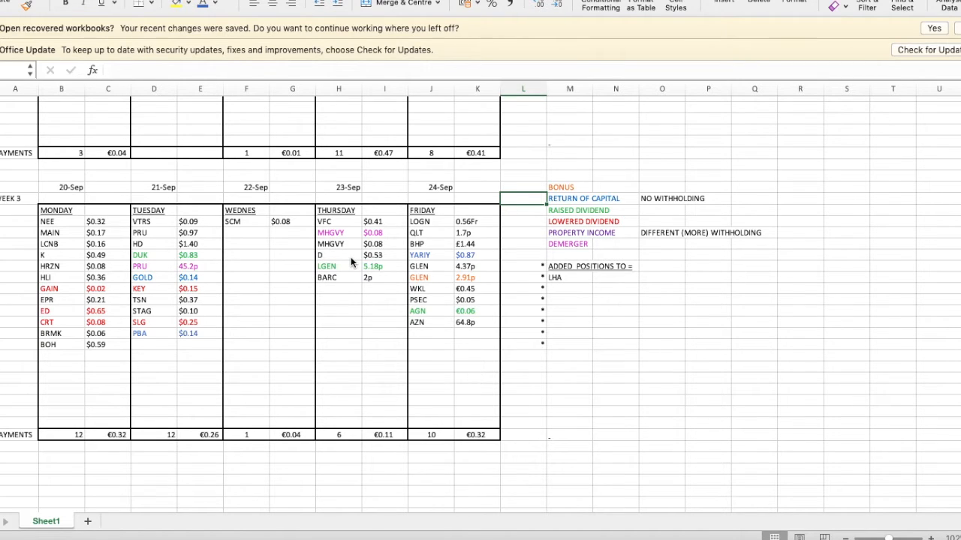
{"action": "mouse_move", "coordinate": [60, 227]}
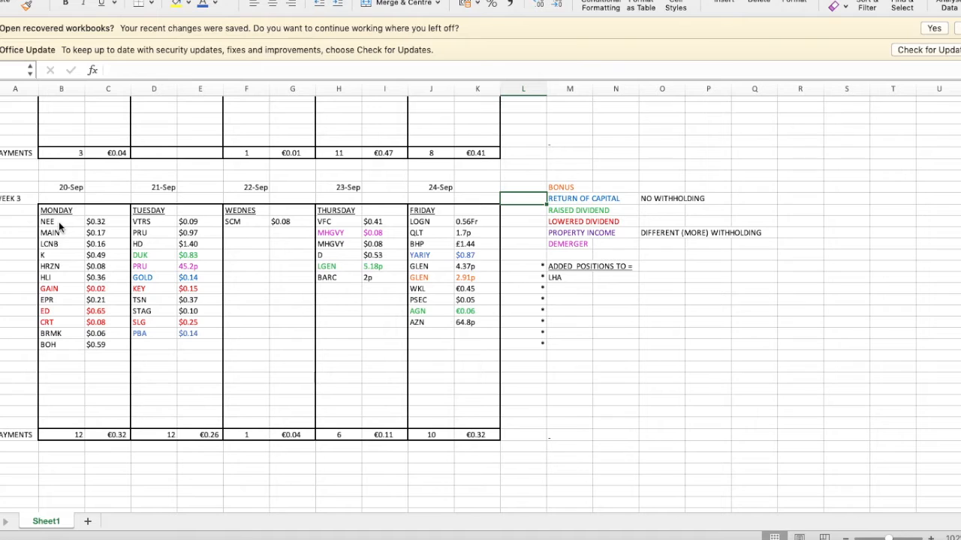
{"action": "mouse_move", "coordinate": [111, 225]}
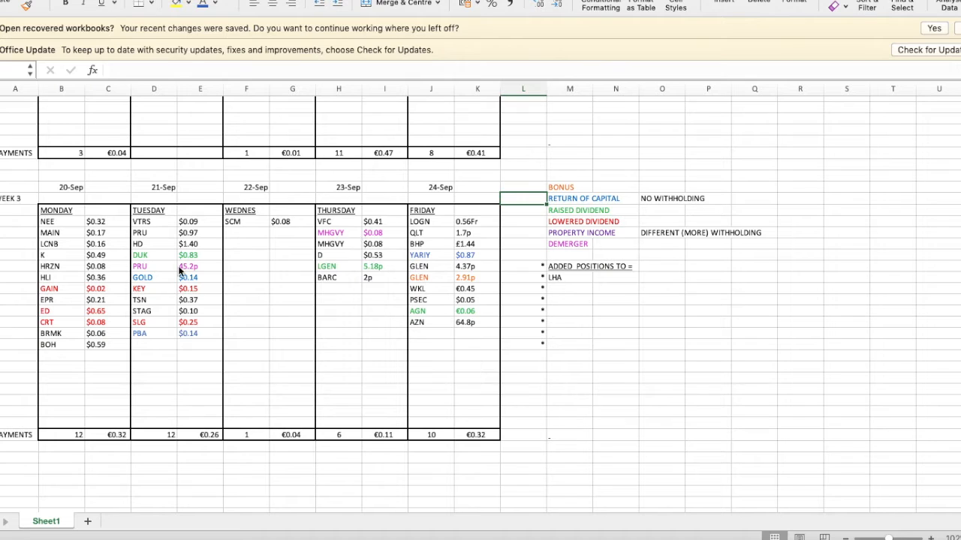
{"action": "mouse_move", "coordinate": [151, 280]}
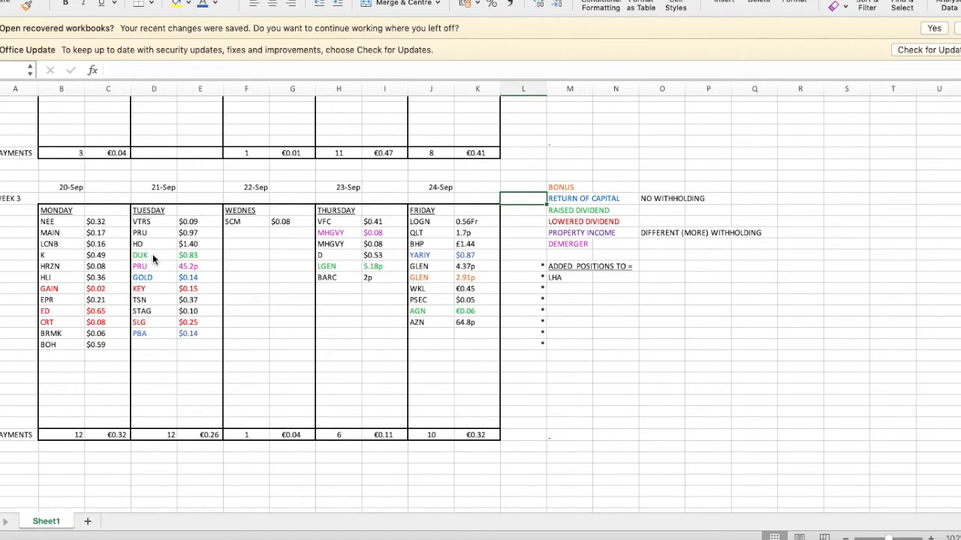
{"action": "mouse_move", "coordinate": [107, 293]}
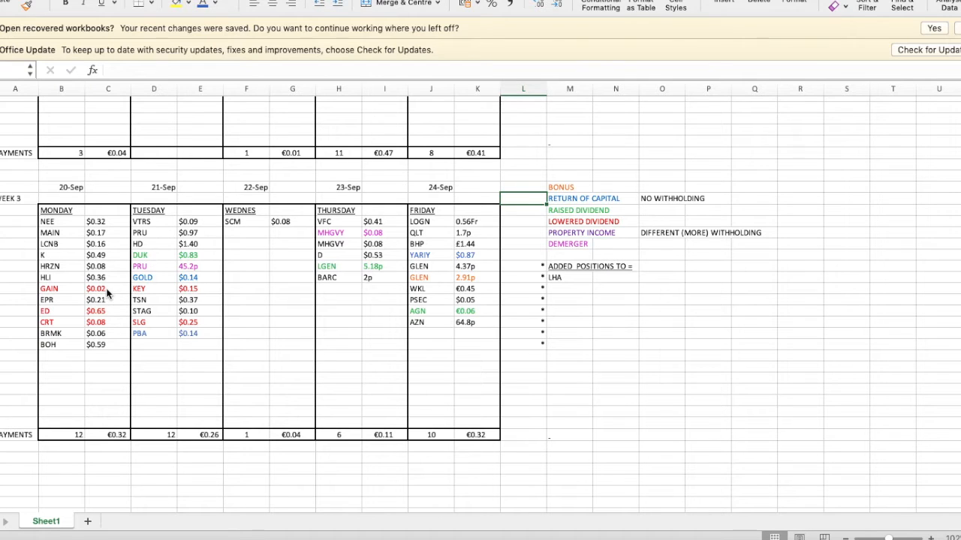
{"action": "mouse_move", "coordinate": [284, 294]}
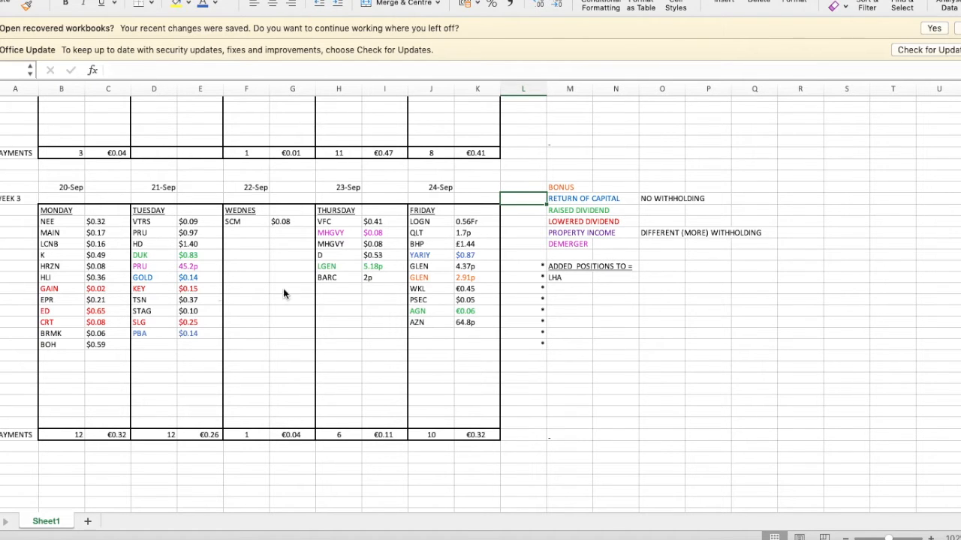
{"action": "mouse_move", "coordinate": [426, 282]}
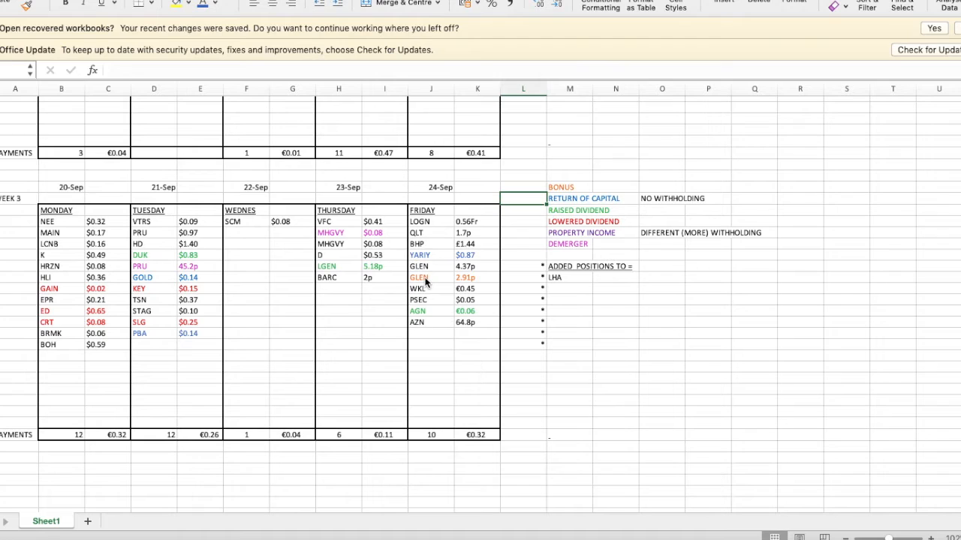
{"action": "mouse_move", "coordinate": [474, 233]}
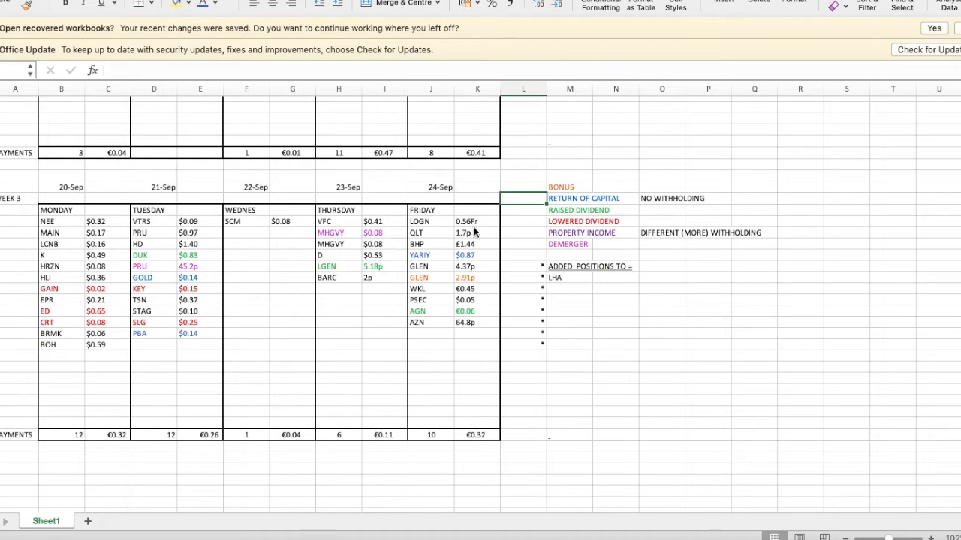
{"action": "mouse_move", "coordinate": [483, 225]}
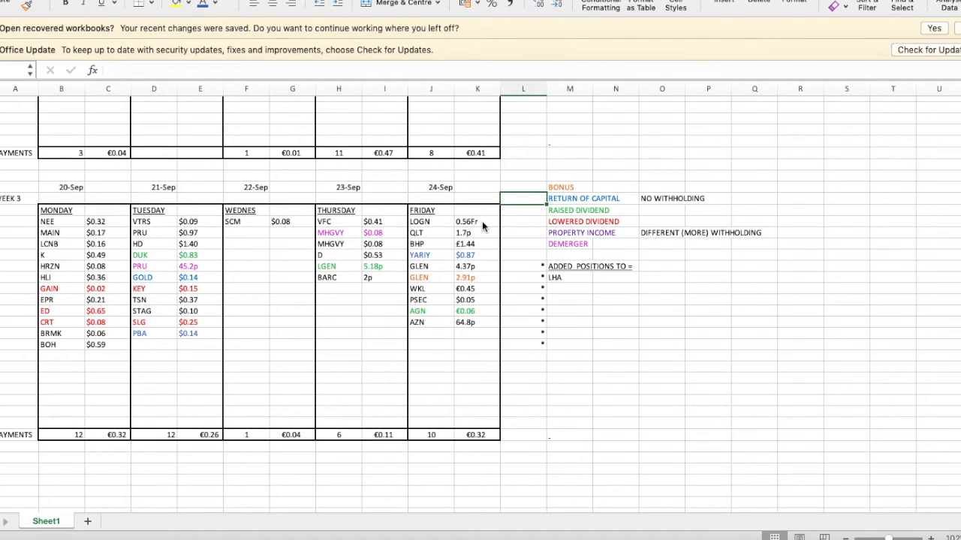
{"action": "mouse_move", "coordinate": [418, 287]}
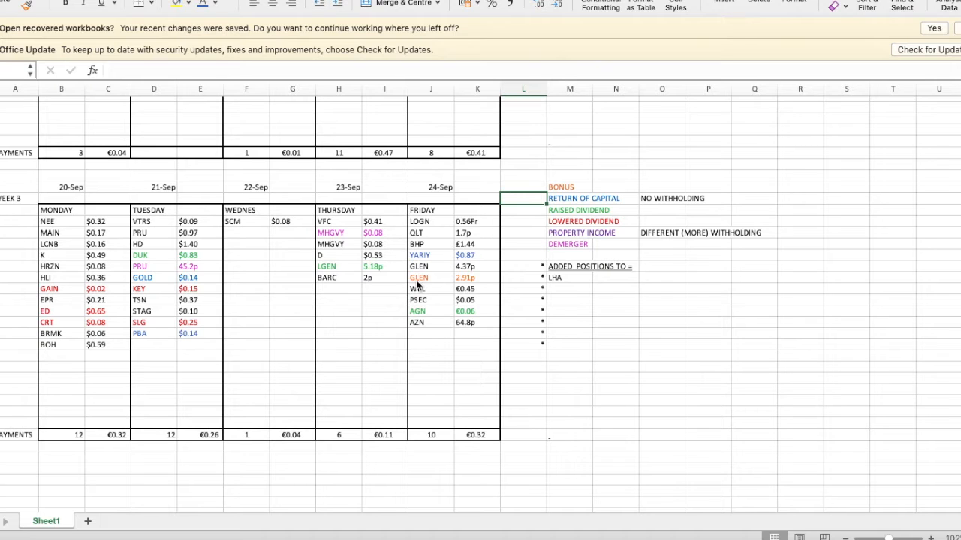
{"action": "scroll", "scroll_direction": "down", "scroll_amount": 3}
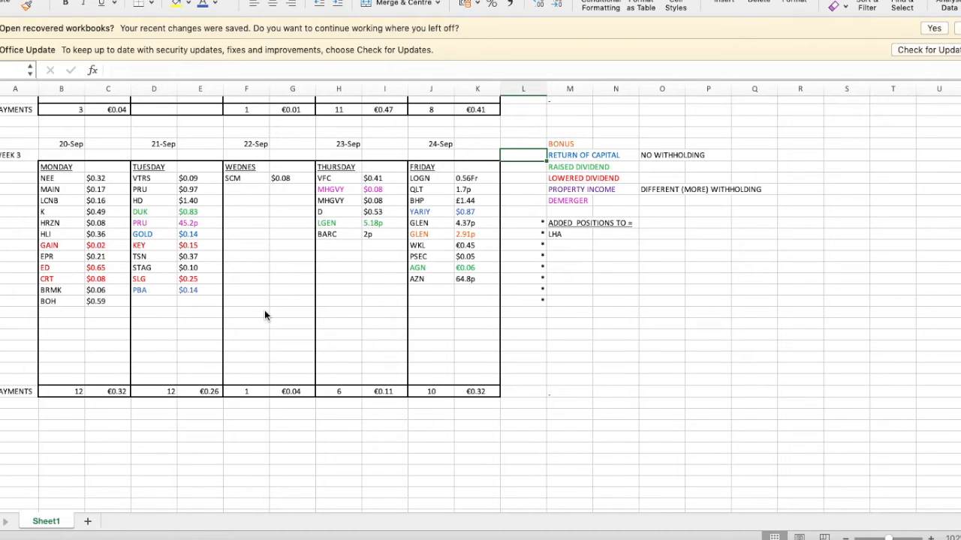
{"action": "mouse_move", "coordinate": [352, 334]}
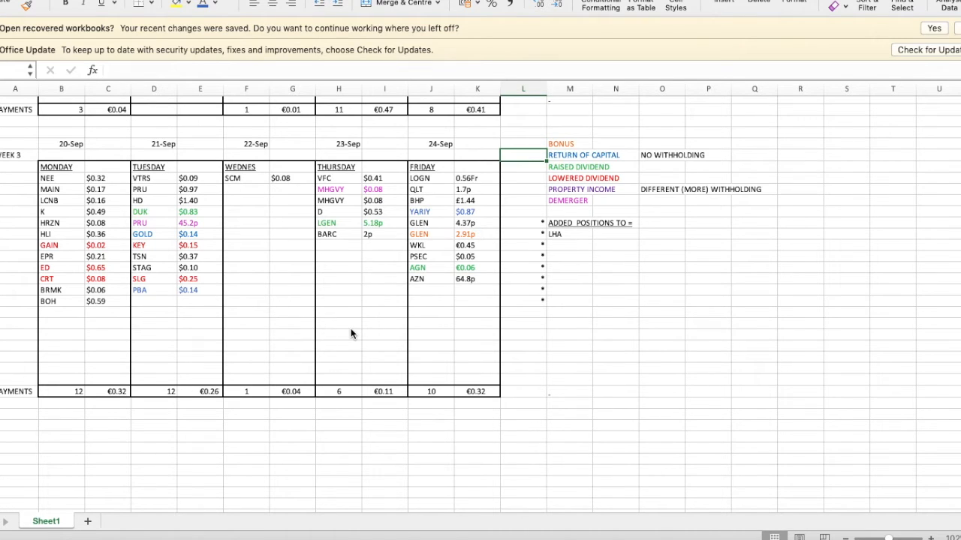
{"action": "mouse_move", "coordinate": [321, 266]}
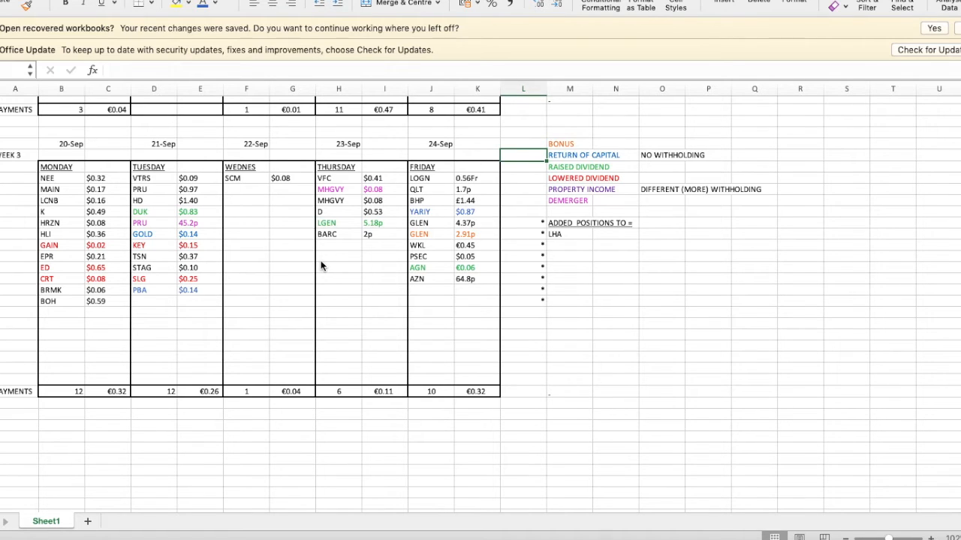
{"action": "mouse_move", "coordinate": [436, 239]}
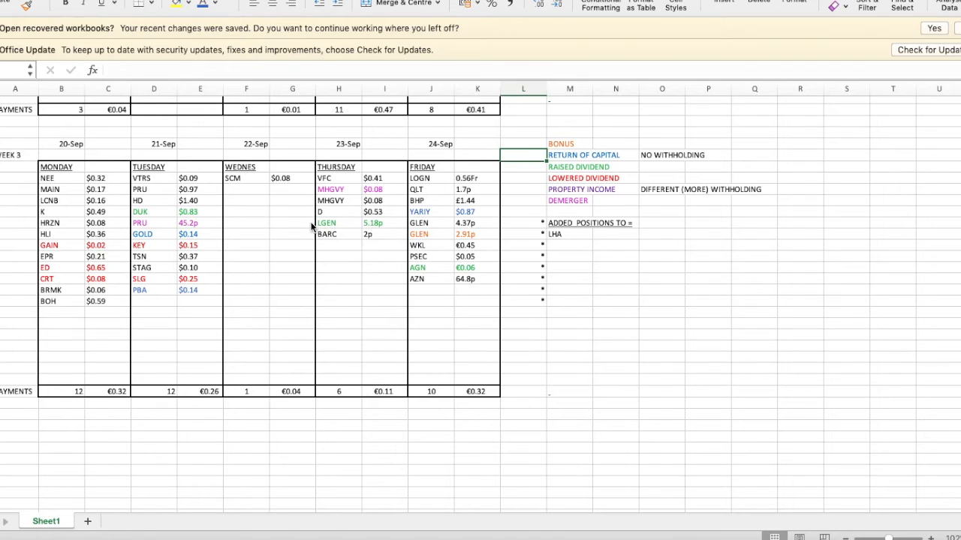
{"action": "mouse_move", "coordinate": [304, 349]}
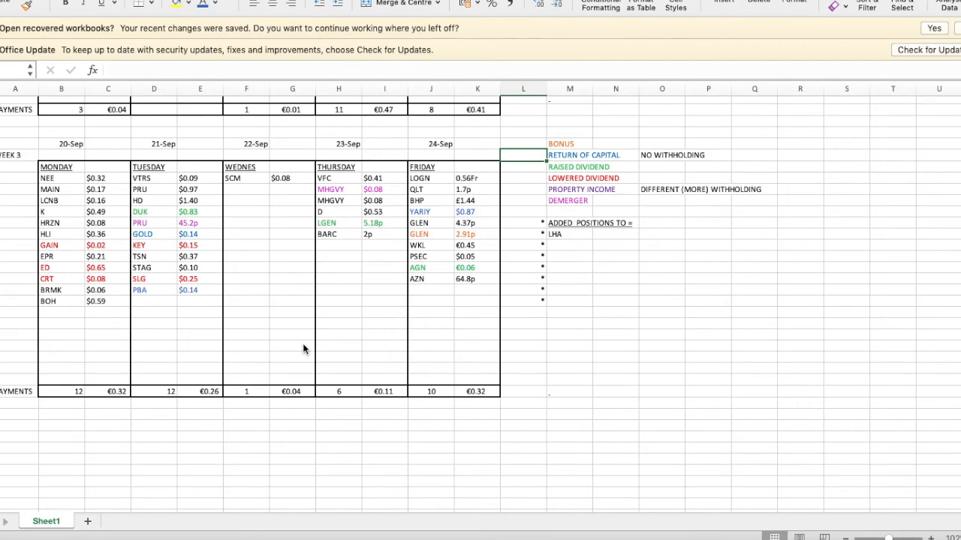
{"action": "mouse_move", "coordinate": [428, 213]}
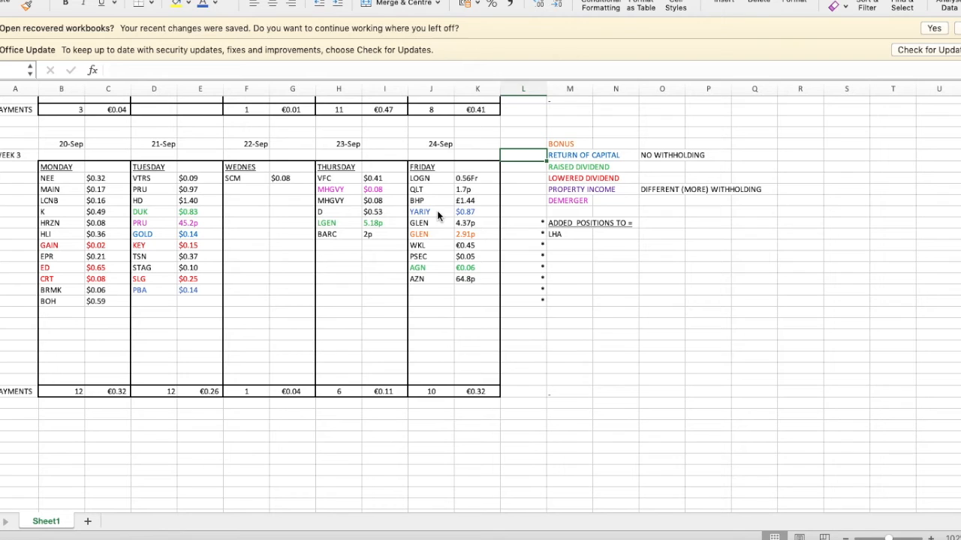
{"action": "mouse_move", "coordinate": [568, 333]}
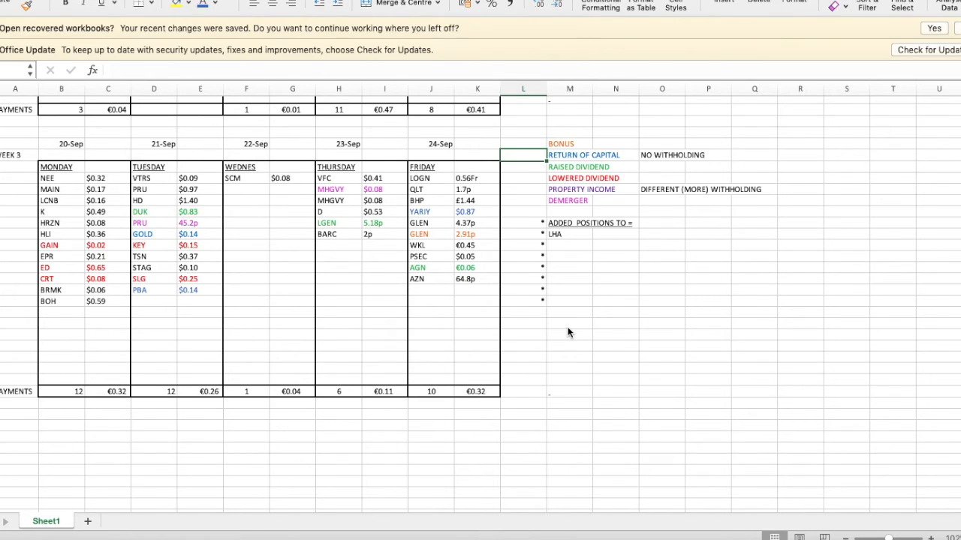
{"action": "mouse_move", "coordinate": [501, 215]}
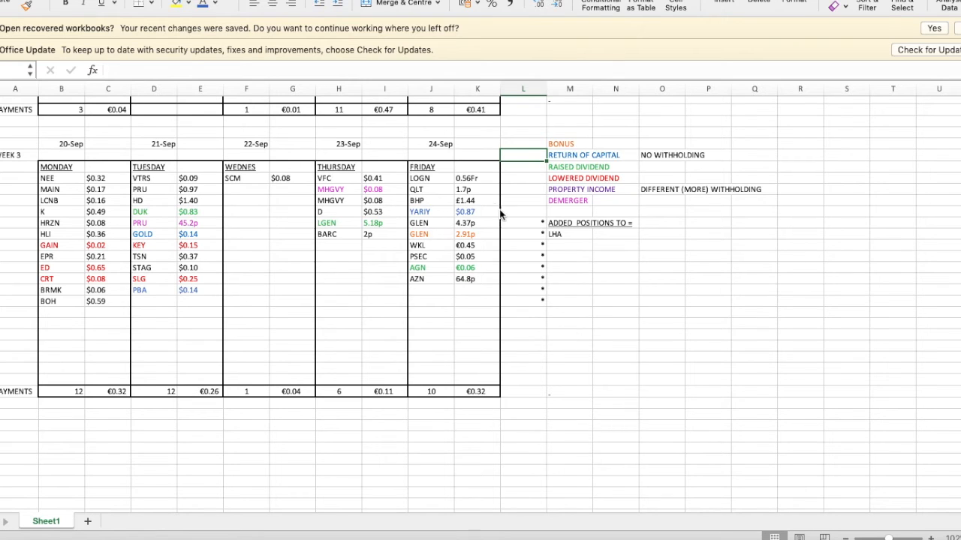
{"action": "mouse_move", "coordinate": [502, 248]}
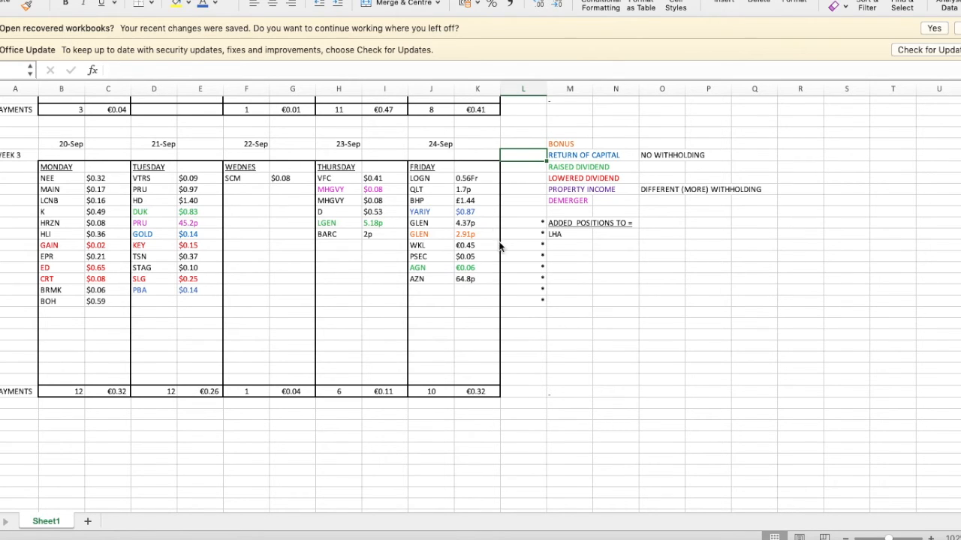
{"action": "left_click", "coordinate": [569, 324]}
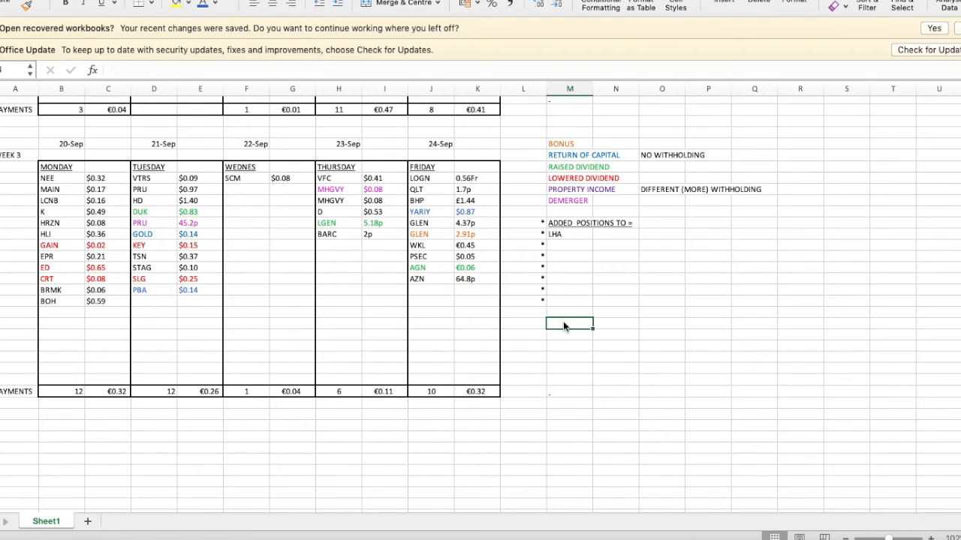
{"action": "mouse_move", "coordinate": [435, 314]}
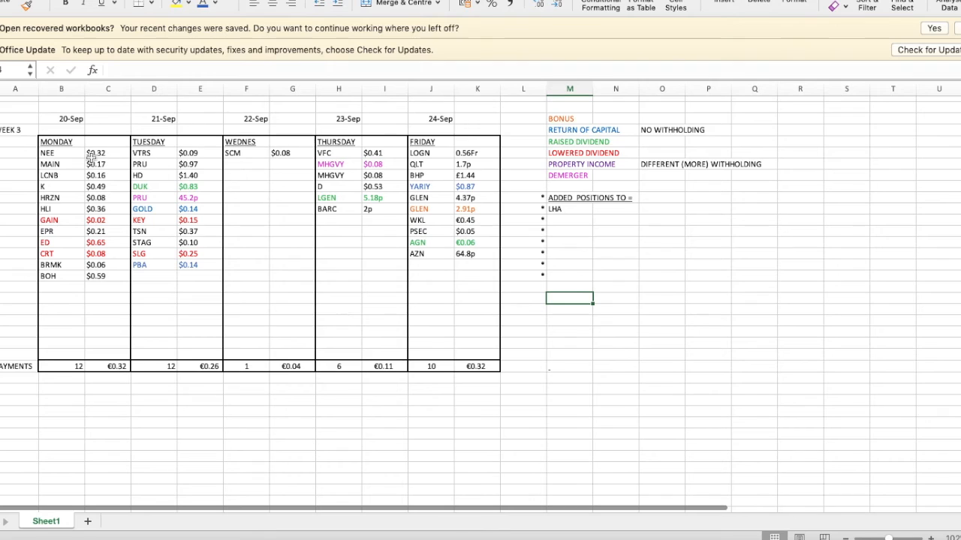
{"action": "mouse_move", "coordinate": [68, 186]}
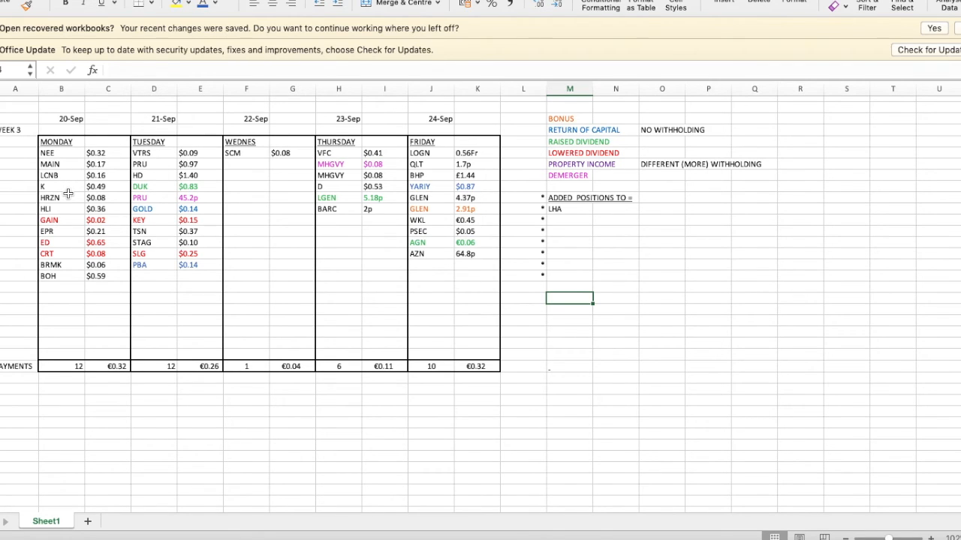
{"action": "mouse_move", "coordinate": [89, 276]}
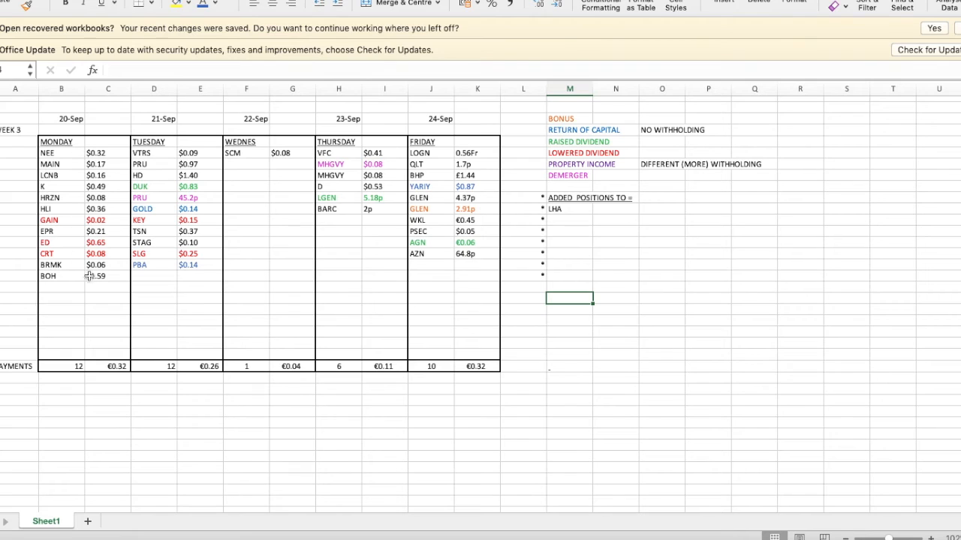
{"action": "mouse_move", "coordinate": [206, 120]}
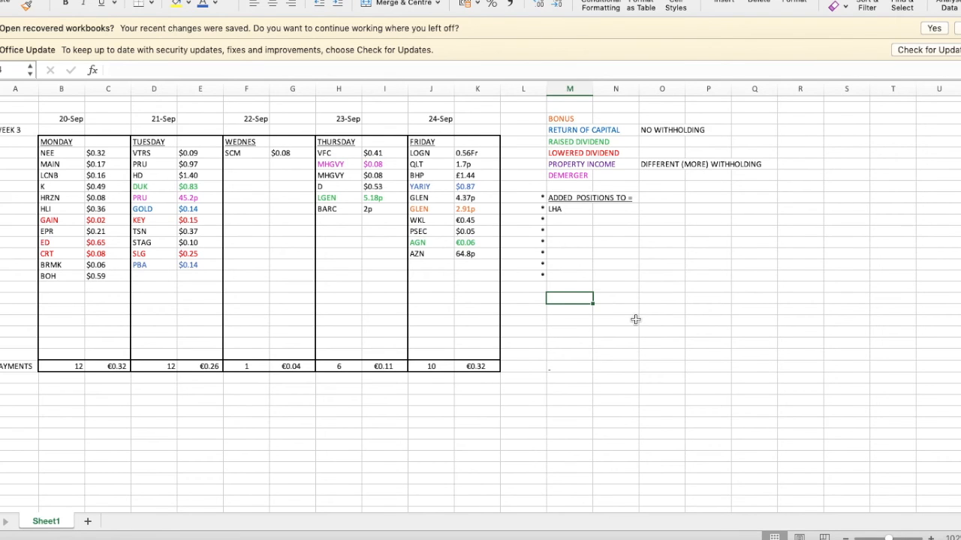
{"action": "mouse_move", "coordinate": [343, 299]}
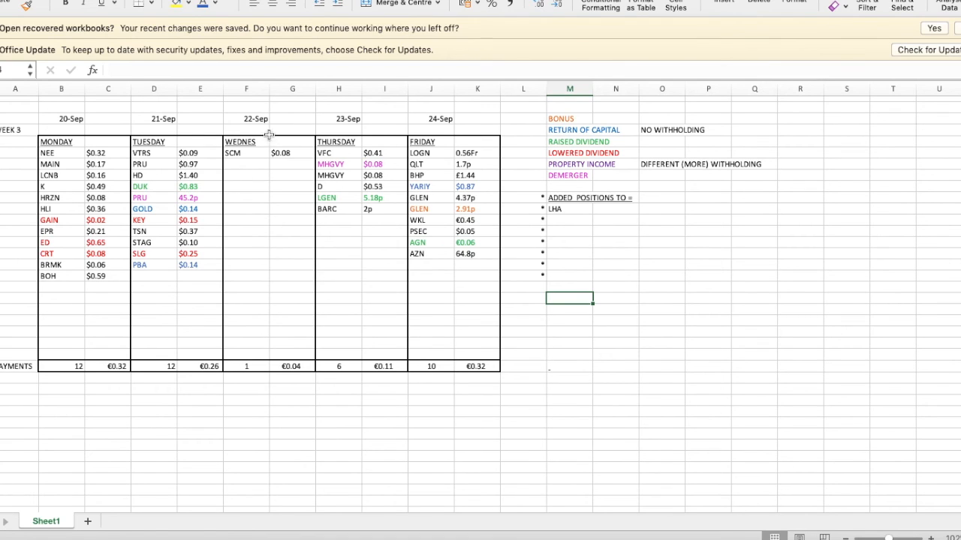
{"action": "mouse_move", "coordinate": [420, 444]}
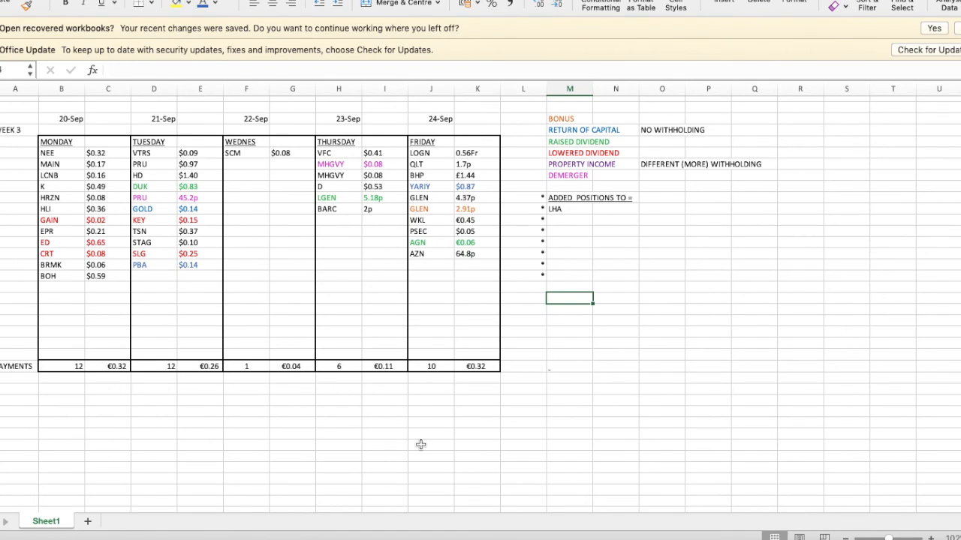
{"action": "mouse_move", "coordinate": [294, 338]}
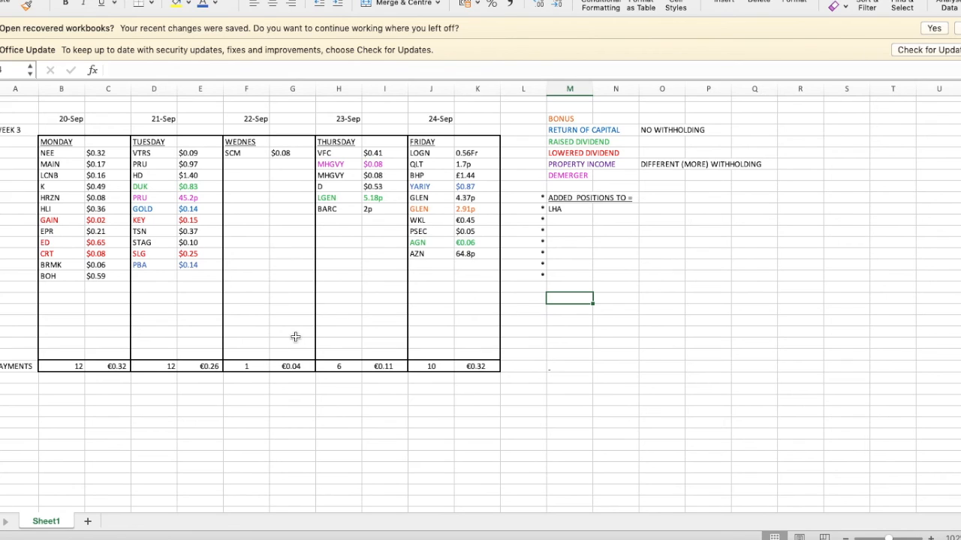
{"action": "mouse_move", "coordinate": [367, 410]}
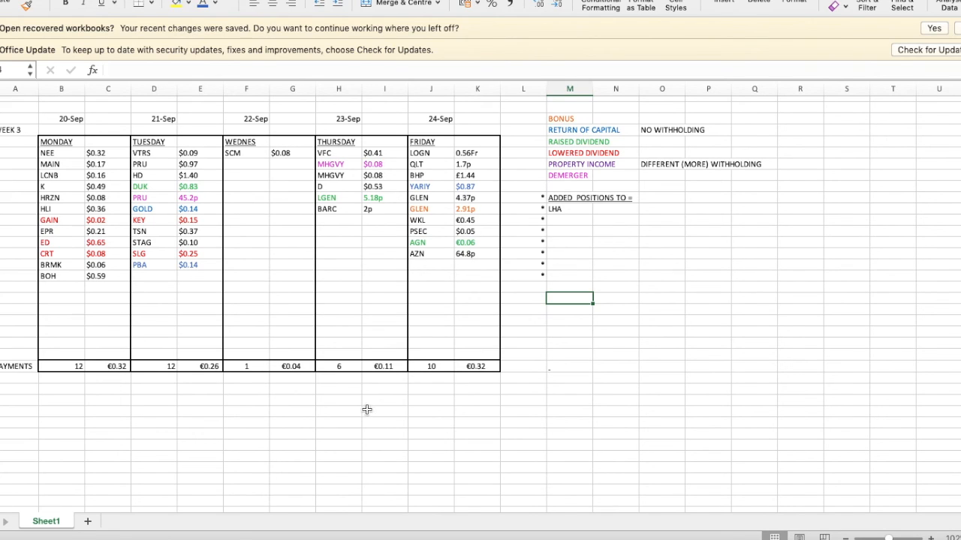